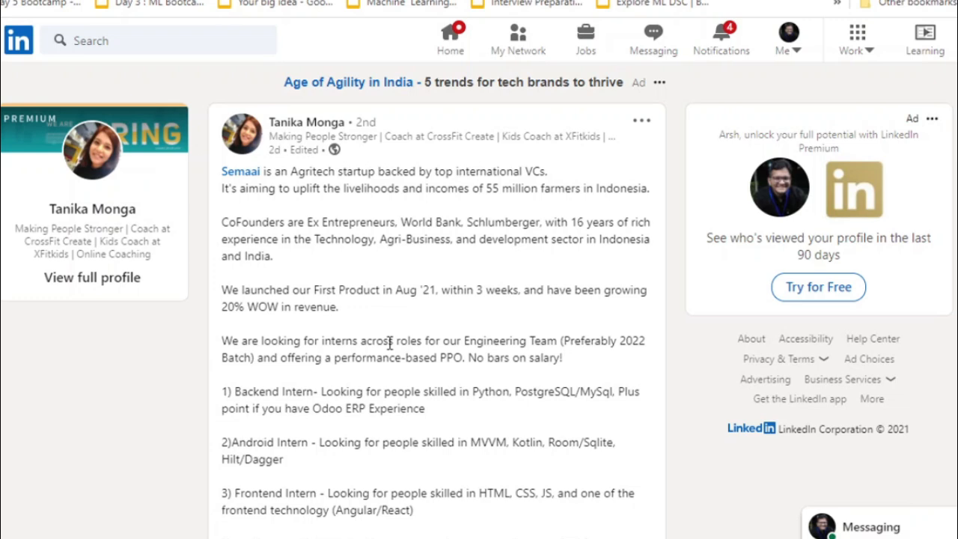
Open the AB InBev Data Analyst Intern posting and read down to its required skills and attributes
scroll(down, 3)
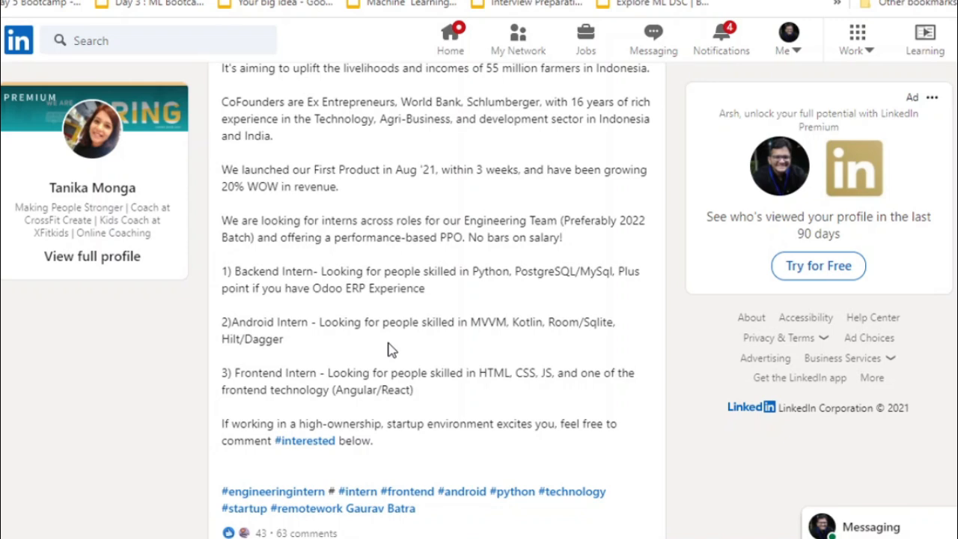
scroll(up, 3)
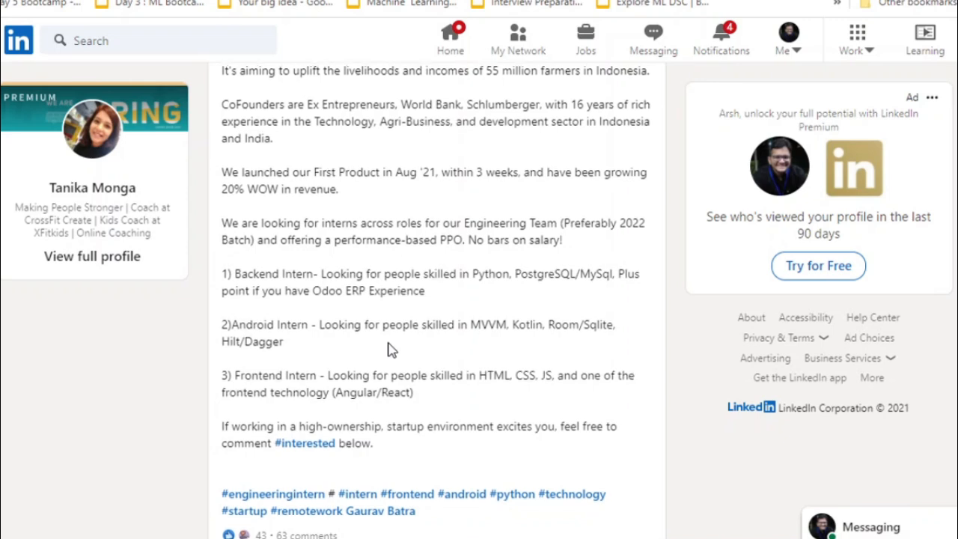
scroll(up, 3)
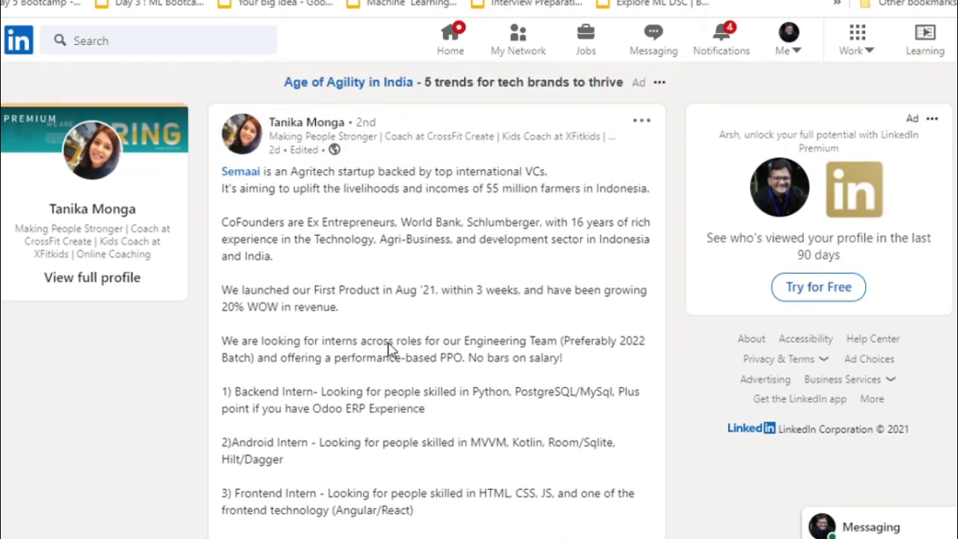
click(585, 38)
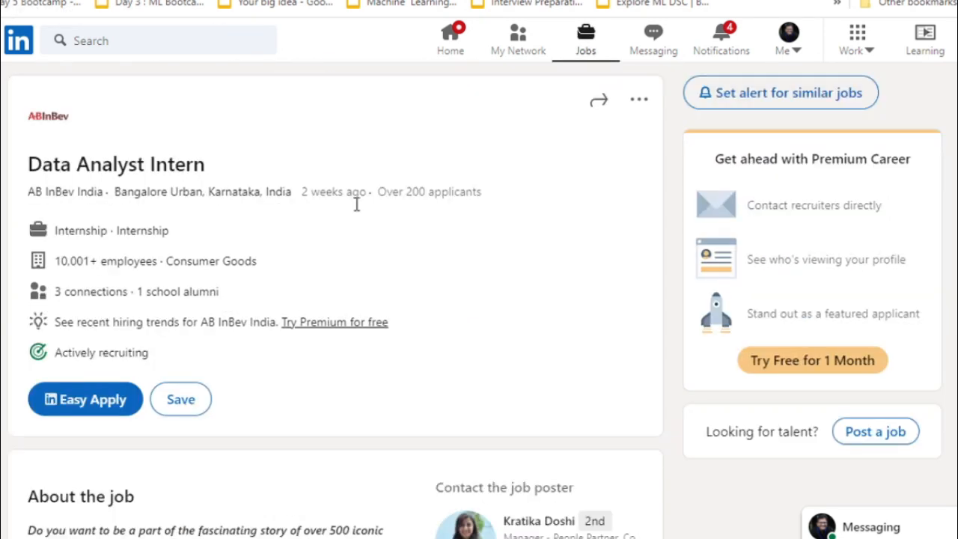
mouse_move(402, 269)
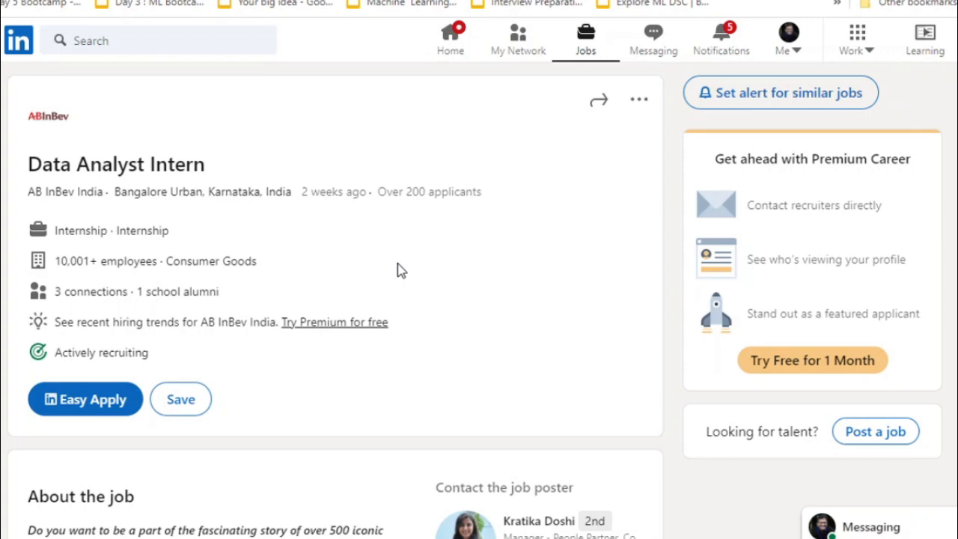
scroll(down, 3)
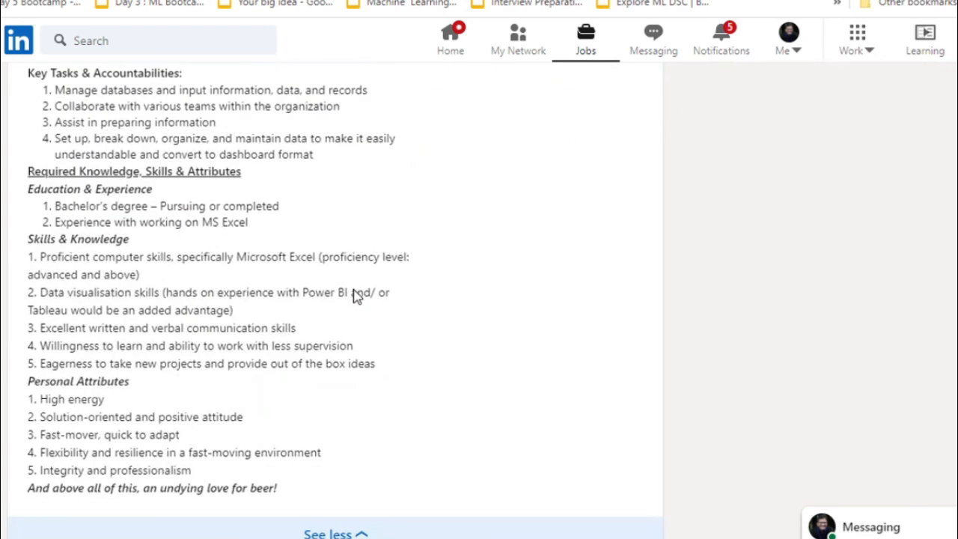
mouse_move(186, 243)
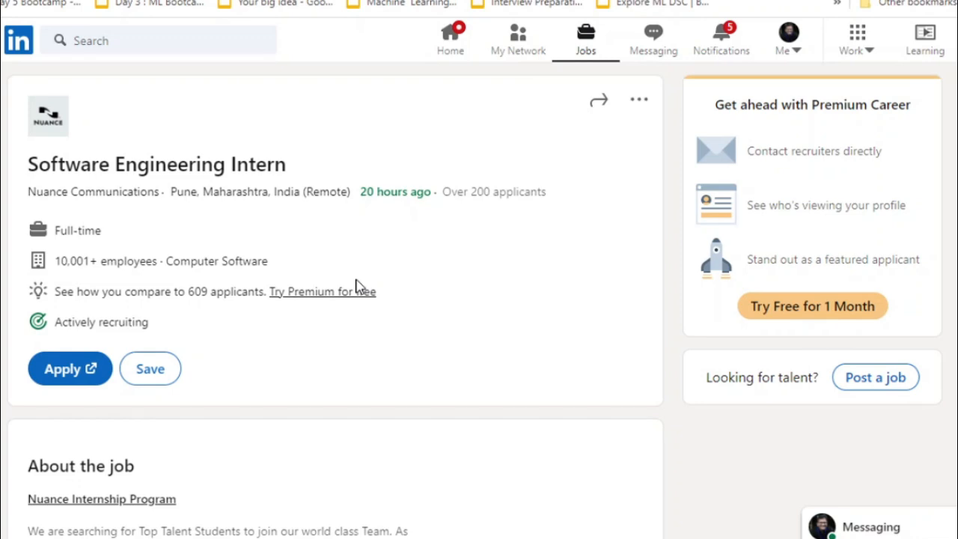
Read through the Nuance Software Engineering Intern duties and qualifications, then return toward the top
scroll(down, 3)
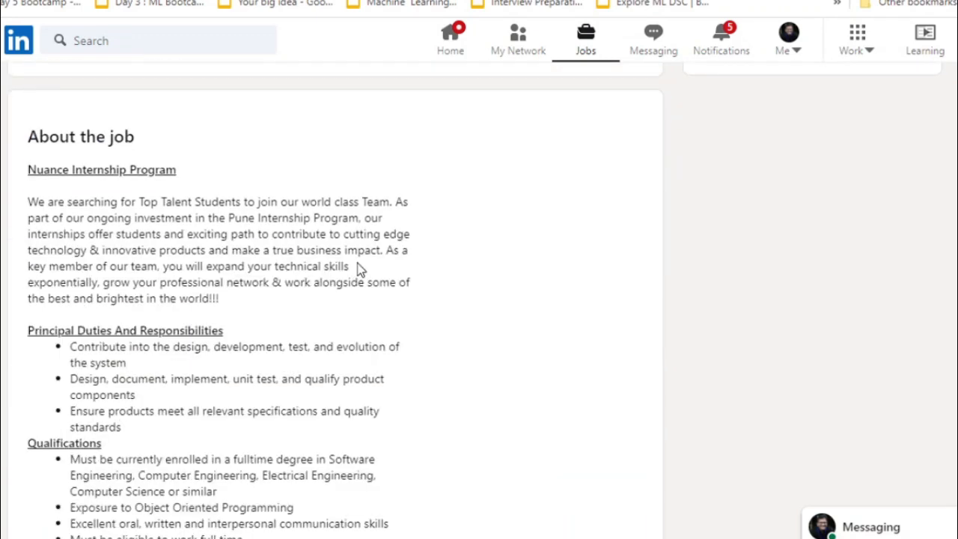
scroll(down, 3)
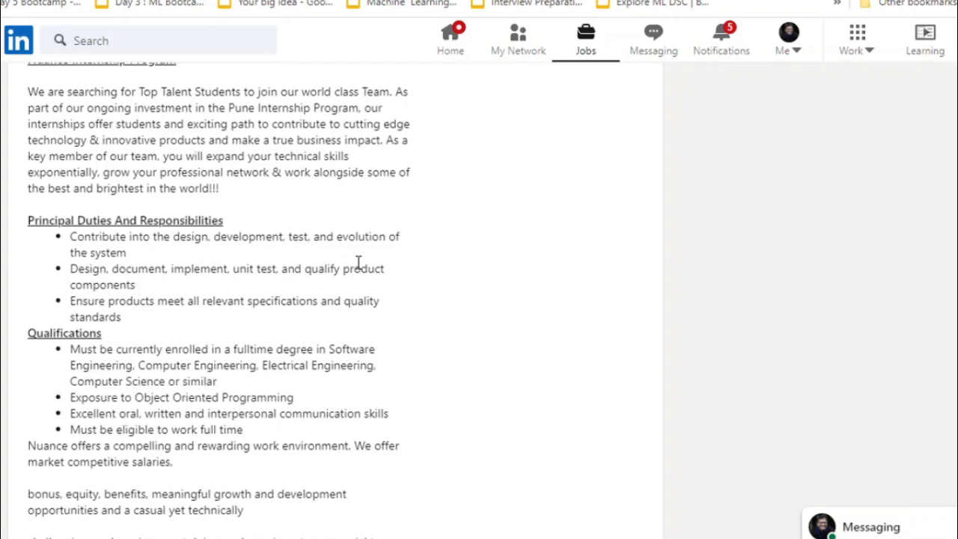
scroll(up, 3)
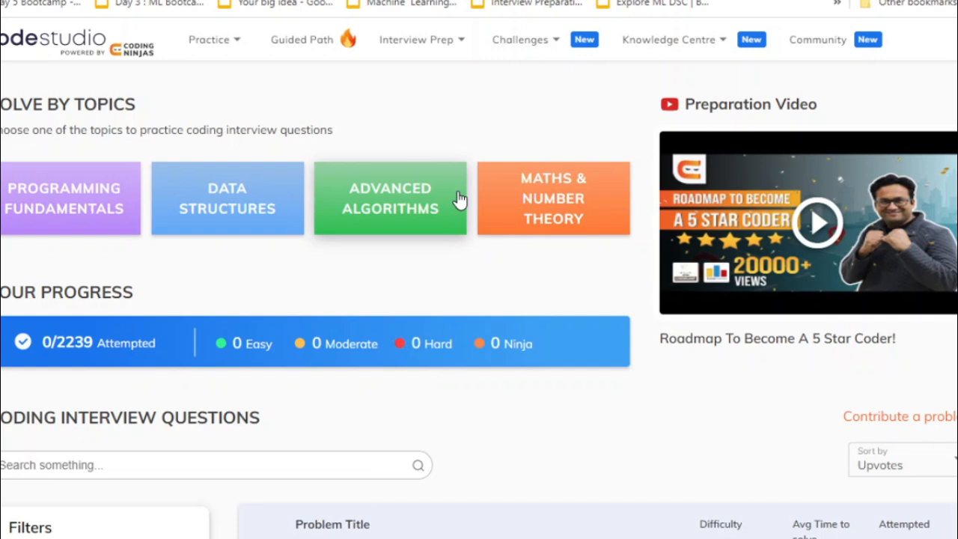
mouse_move(458, 174)
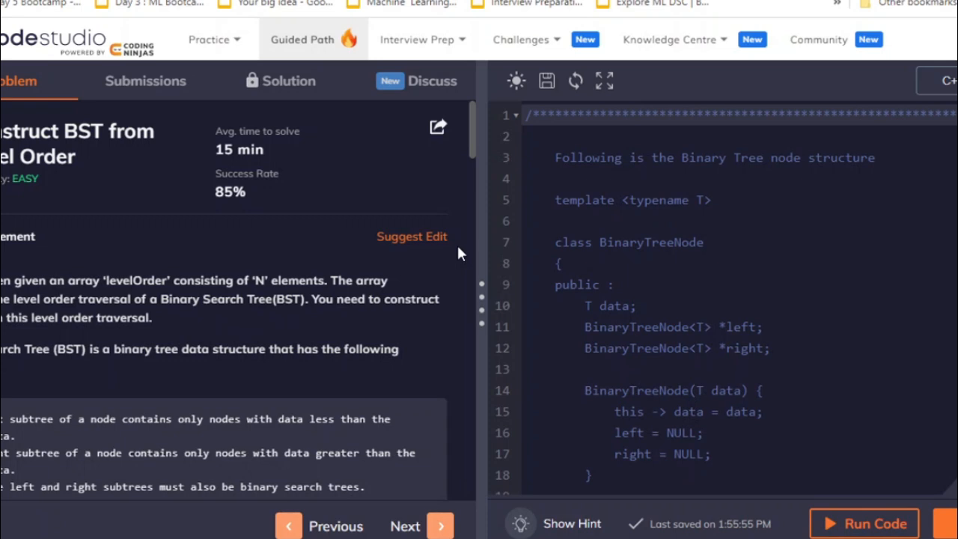
mouse_move(392, 284)
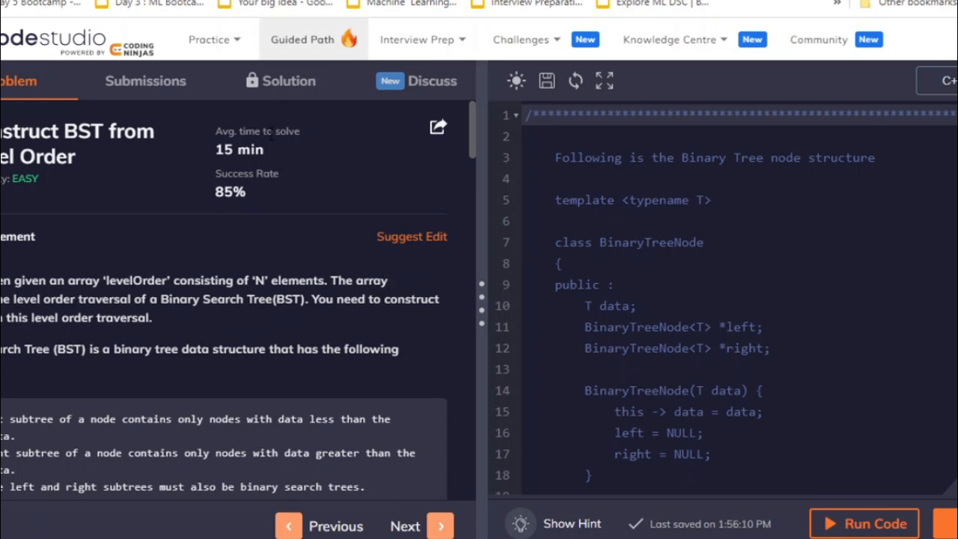
mouse_move(512, 336)
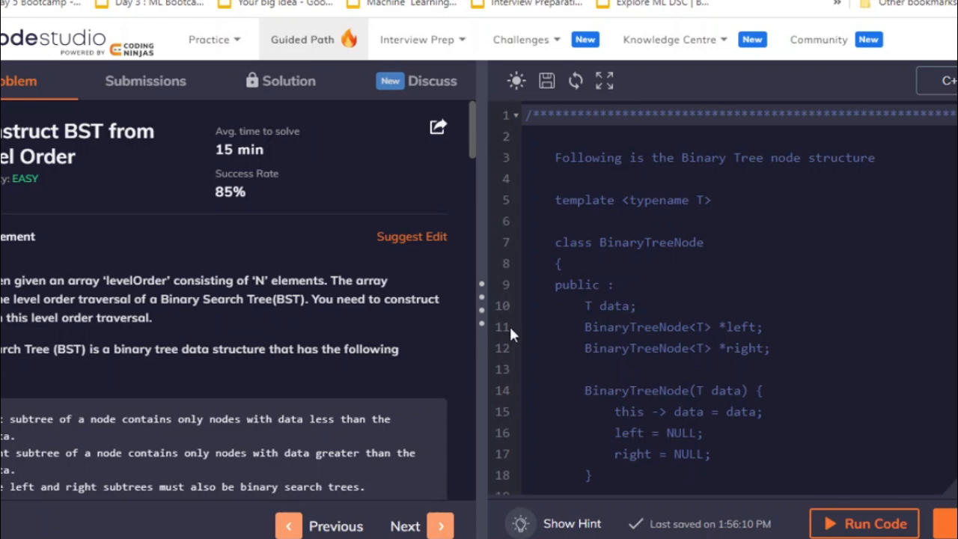
Scroll the Construct BST from Level Order problem statement down to its input format
scroll(down, 3)
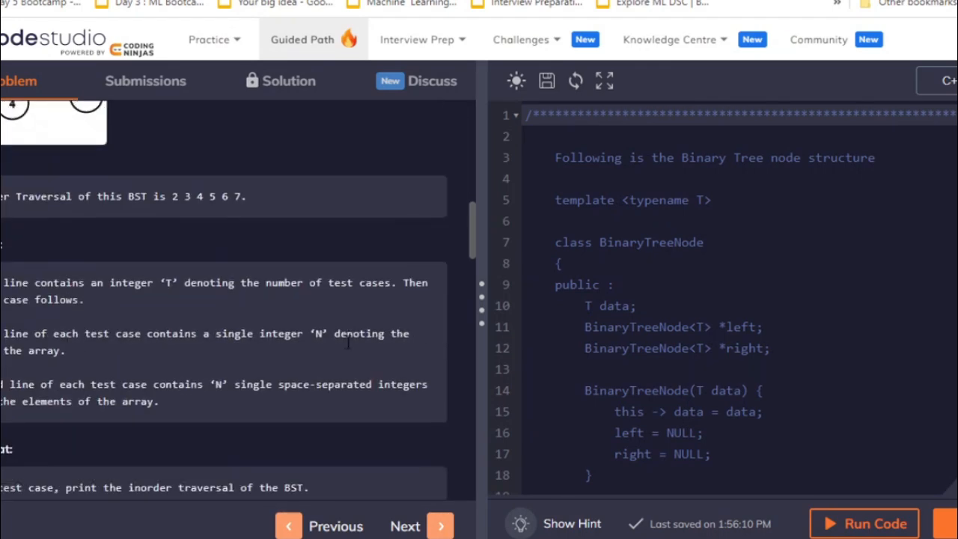
Open CodeStudio's shared interview experiences page for popular companies like Amazon, Samsung and Microsoft
click(416, 39)
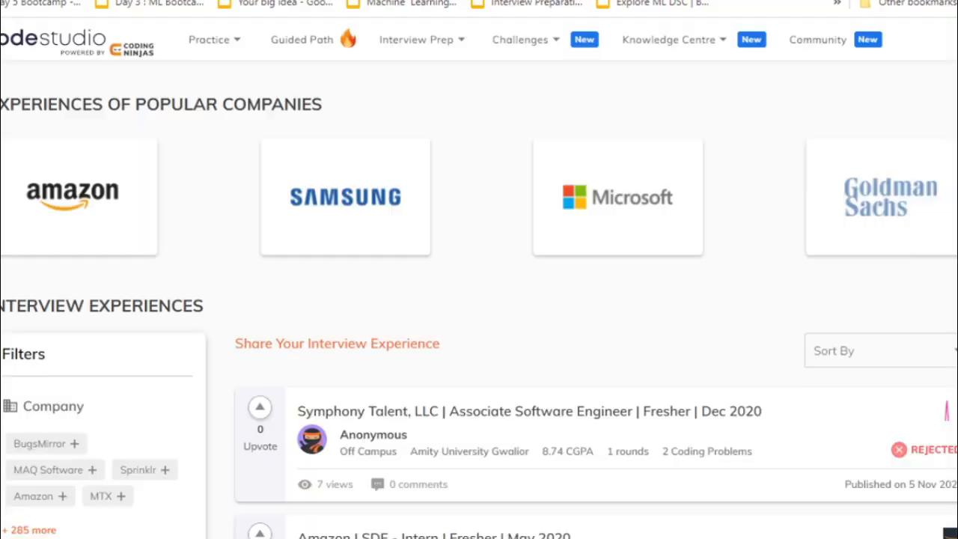
mouse_move(478, 155)
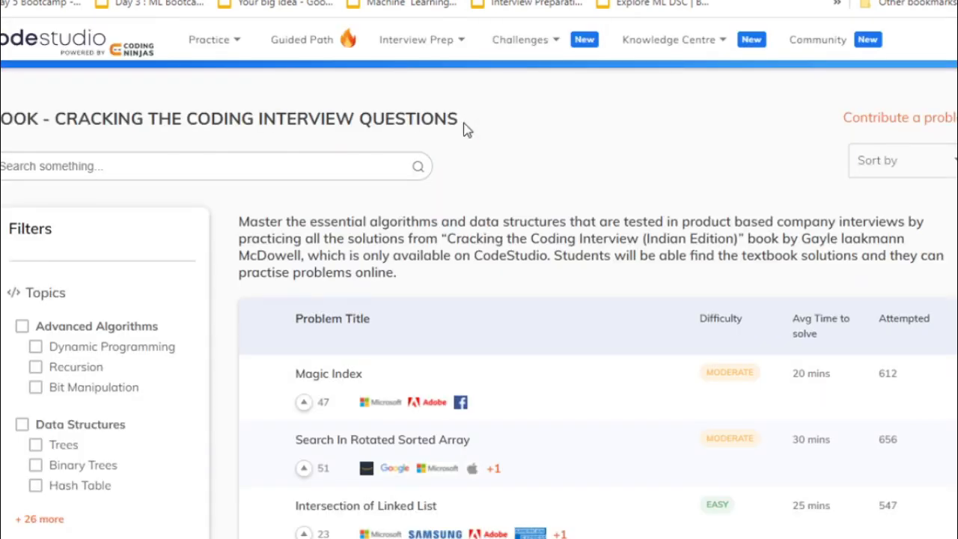
mouse_move(548, 161)
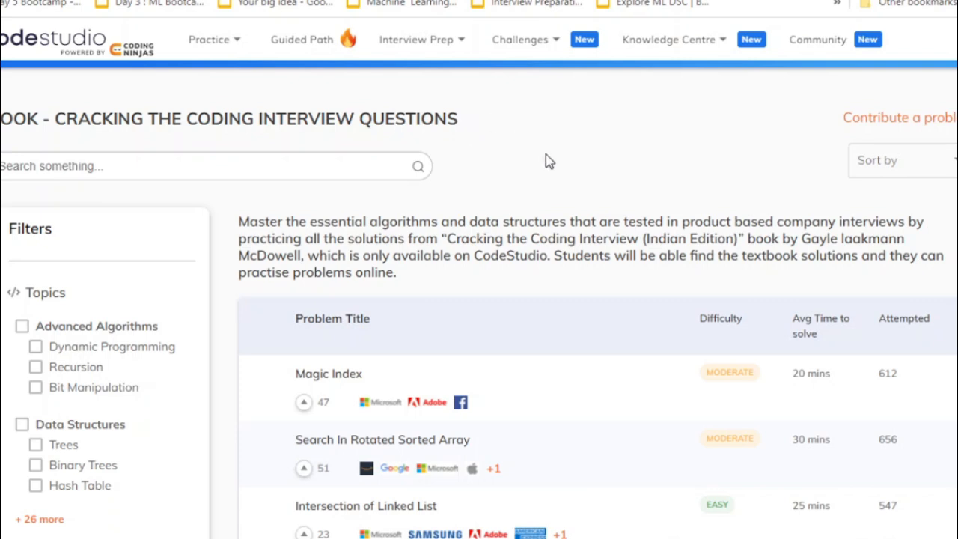
Scroll down the Cracking the Coding Interview problem list starting with Magic Index
scroll(down, 3)
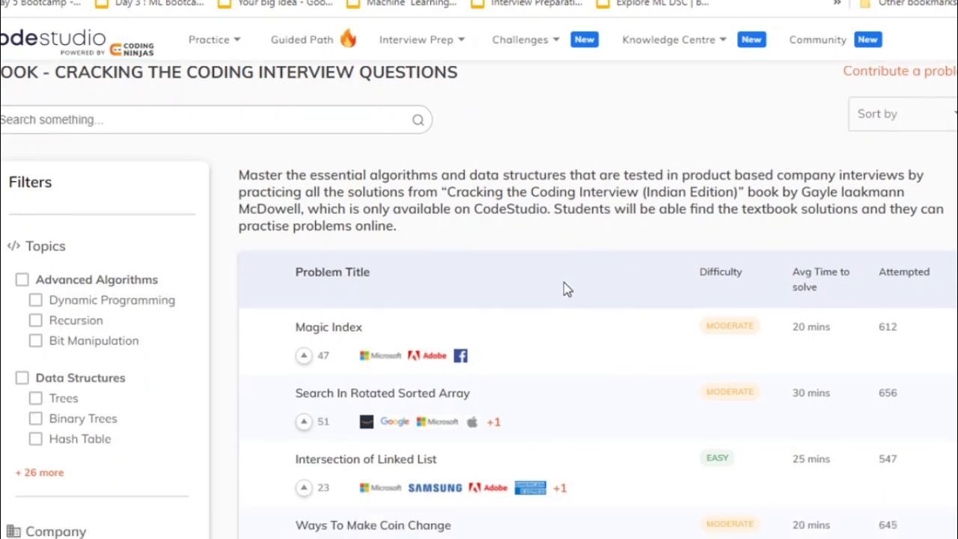
scroll(down, 3)
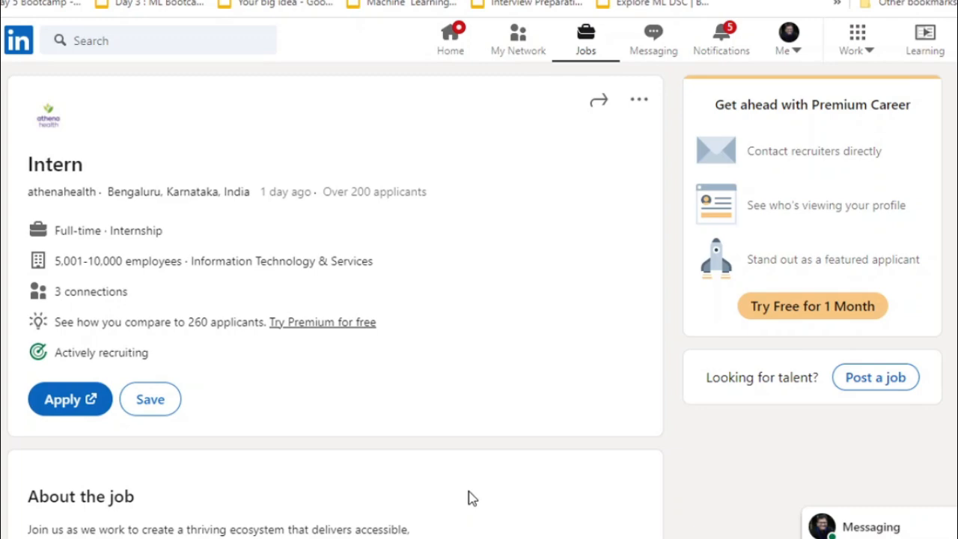
Read the athenahealth Intern description through qualifications, desired experience and company details, then return up
scroll(down, 3)
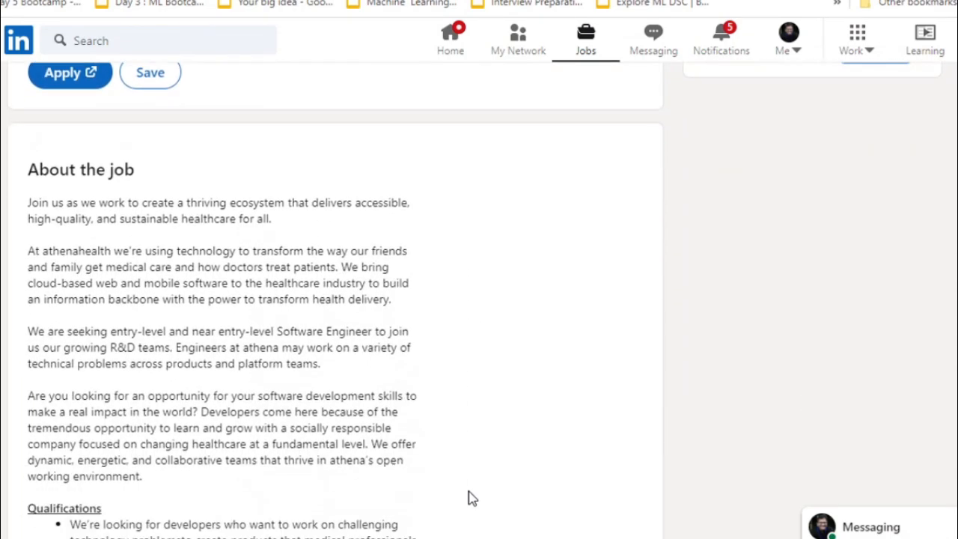
scroll(down, 3)
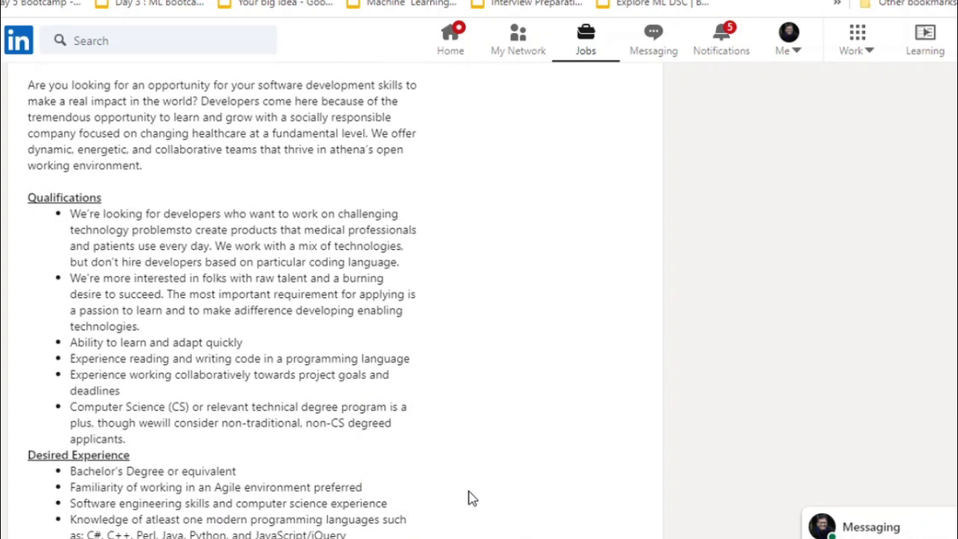
scroll(down, 3)
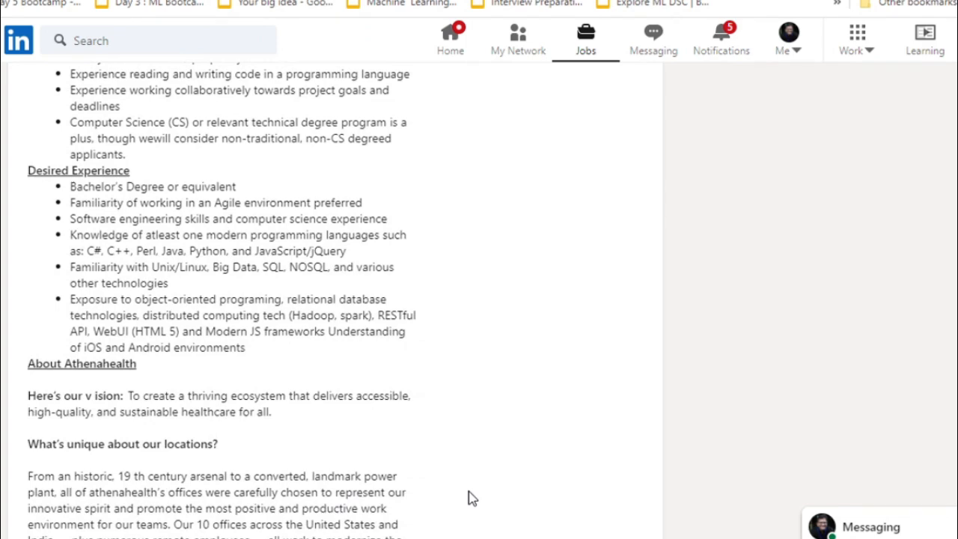
scroll(up, 3)
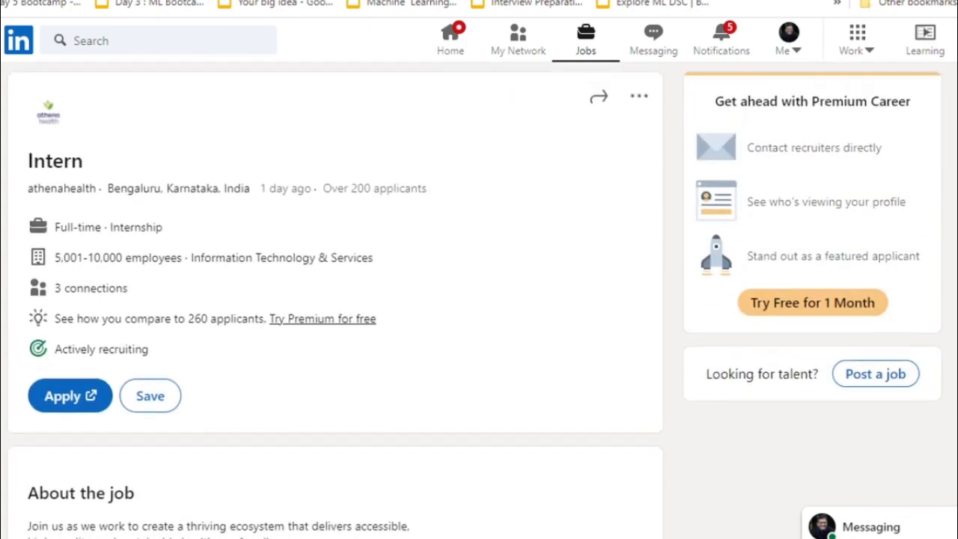